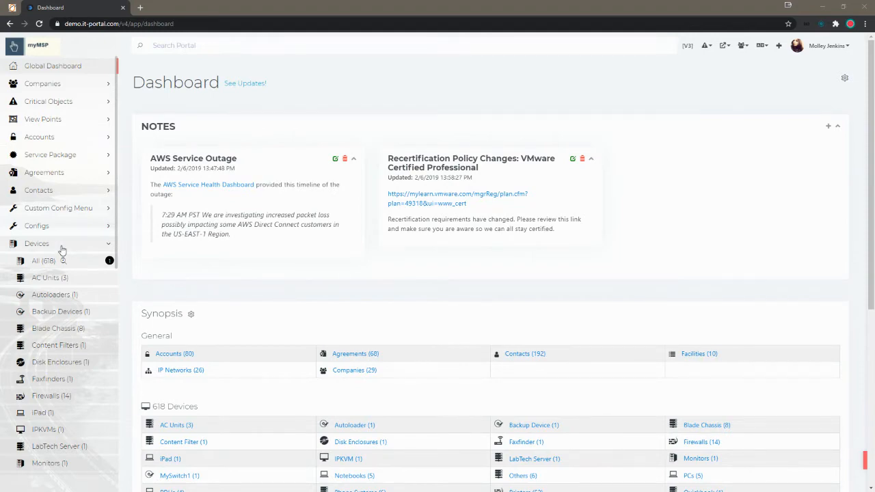
Go to Admin Settings from the account menu, then Groups & Types > Device Types
click(37, 243)
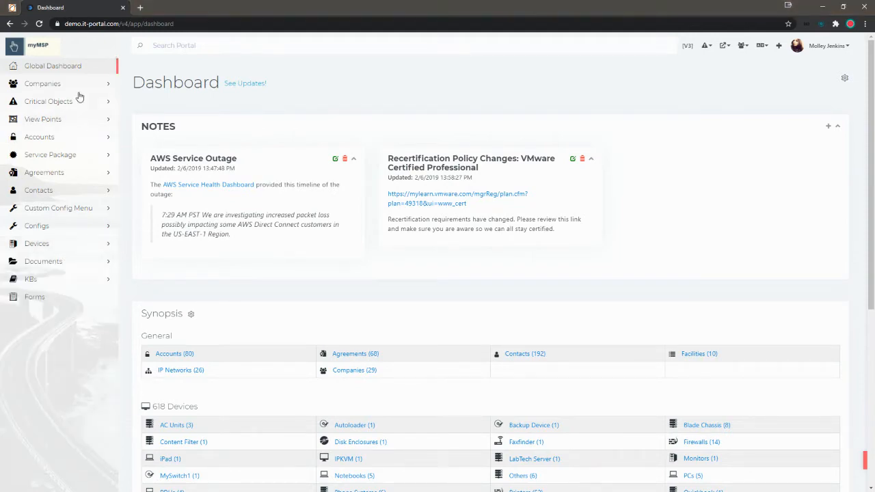
click(36, 244)
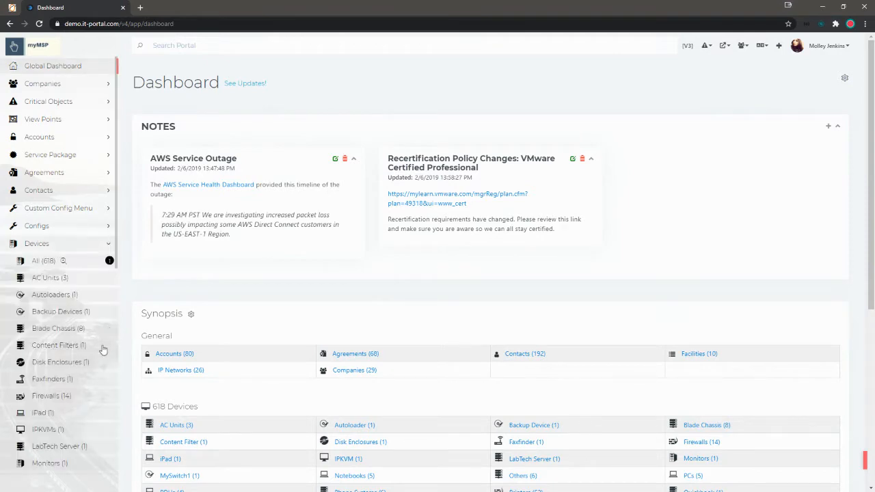
scroll(down, 3)
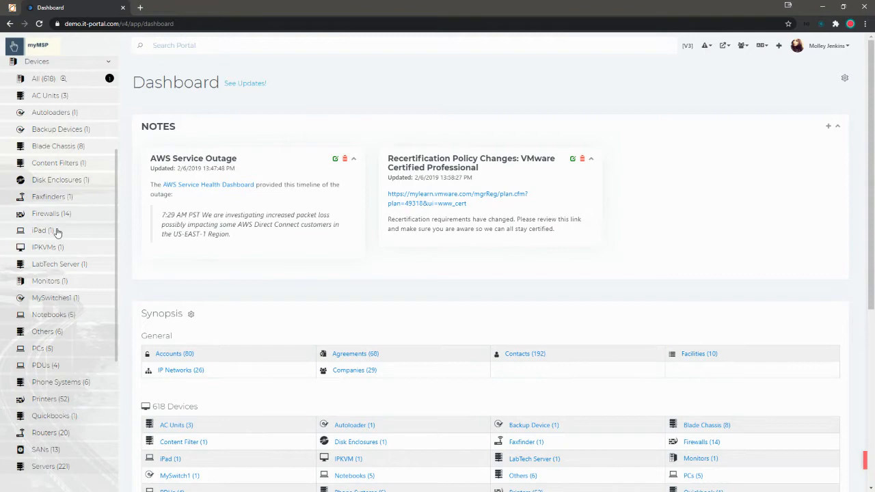
mouse_move(94, 241)
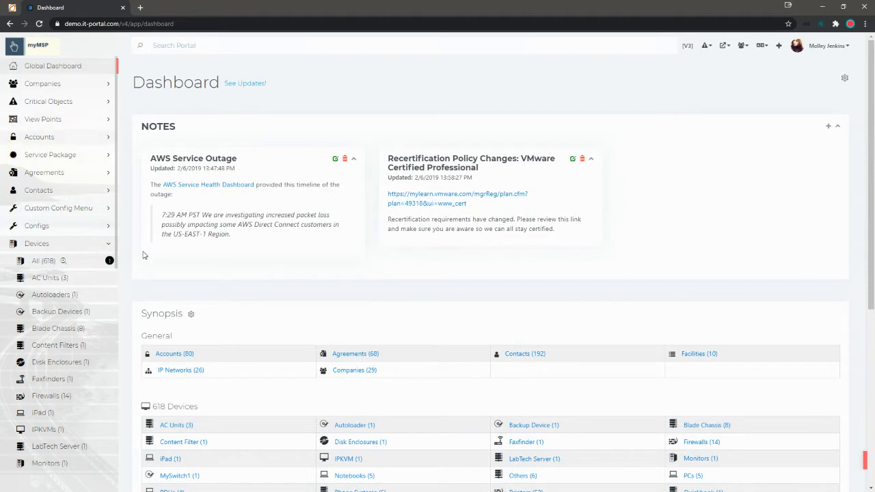
mouse_move(624, 218)
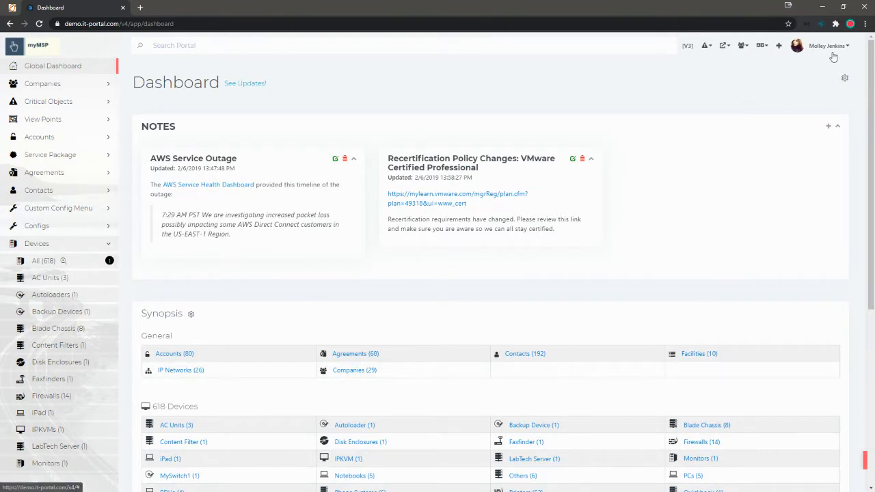
click(827, 45)
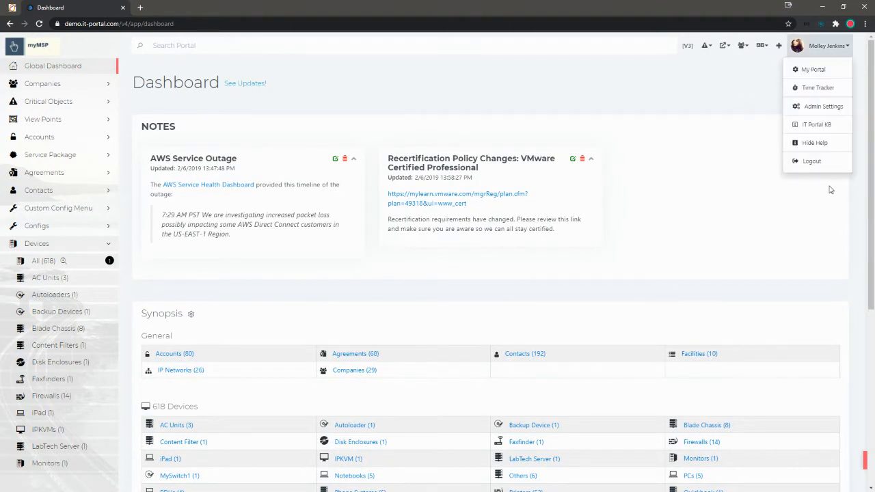
click(822, 106)
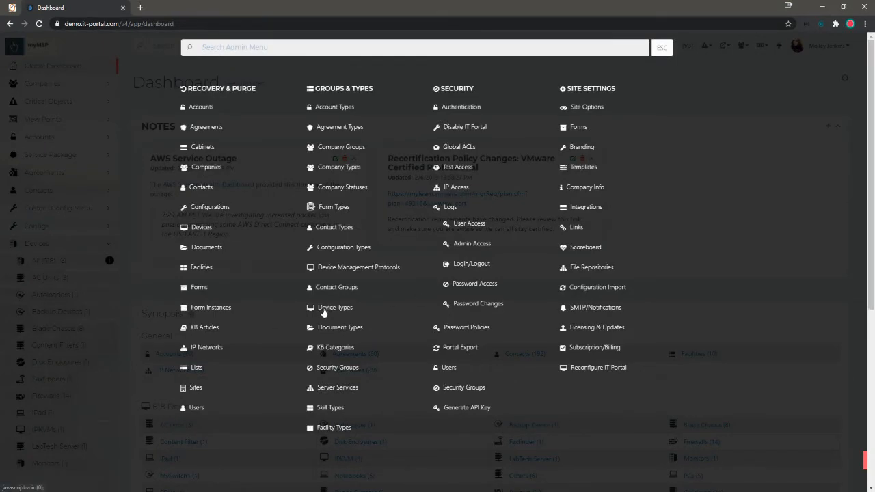
click(335, 307)
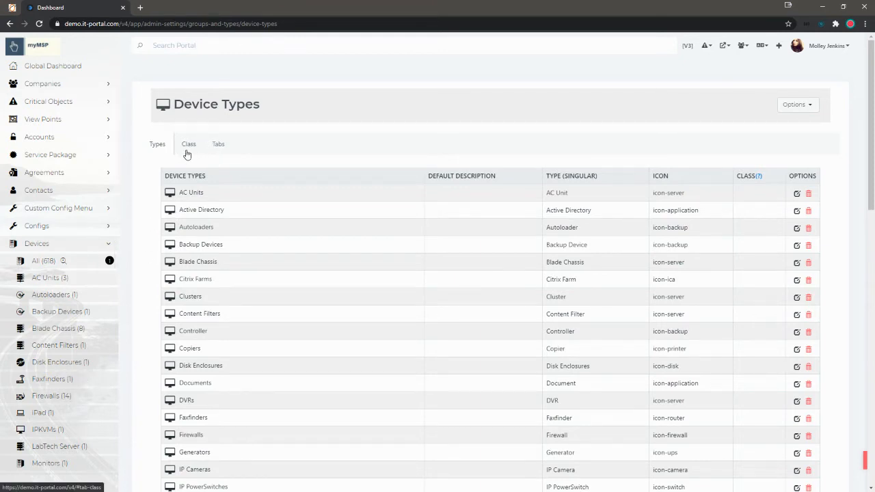
On the Class tab, add a device class named 'Network Devices' and save it
click(189, 144)
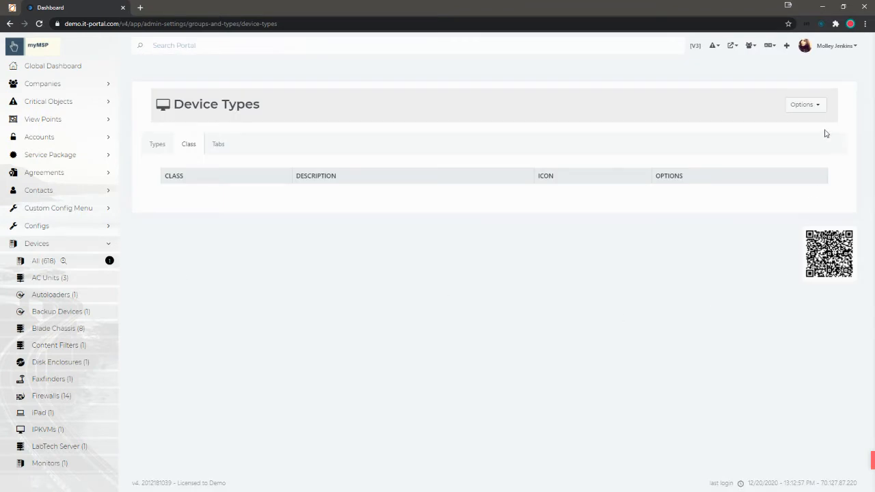
click(804, 104)
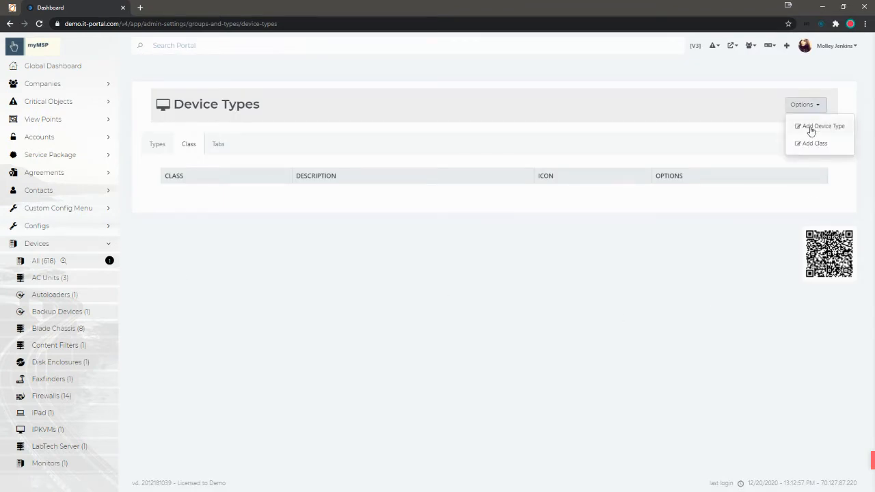
click(822, 126)
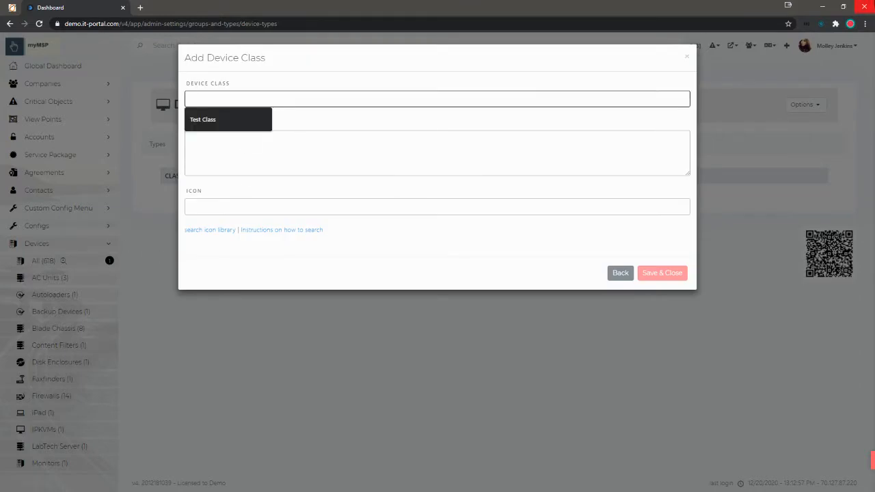
text(Network Devices)
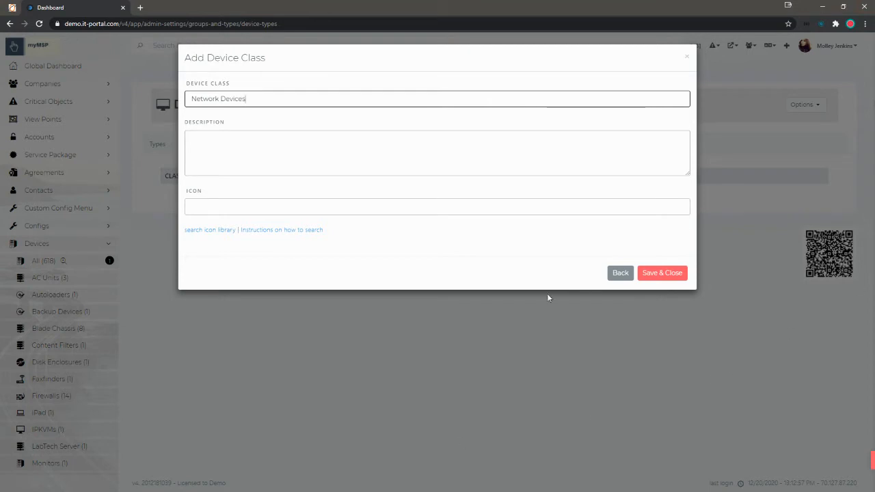
click(660, 272)
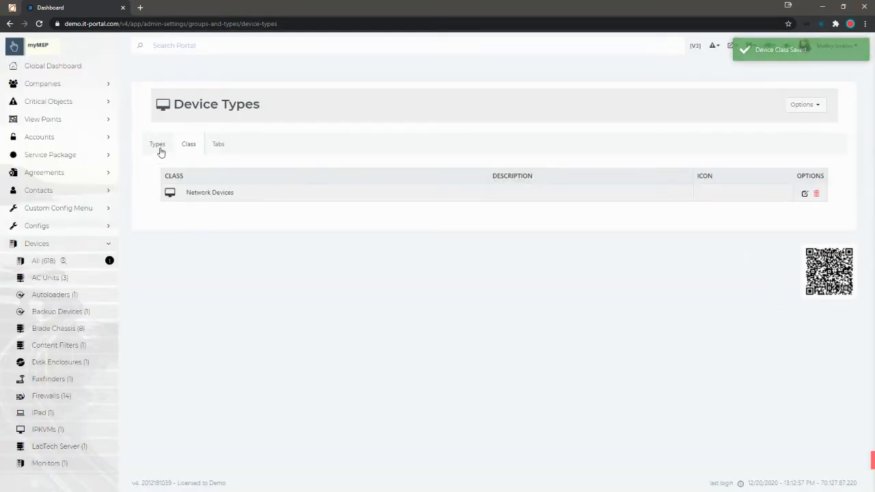
Edit the Firewalls device type, set its Class to Network Devices, and save
click(158, 144)
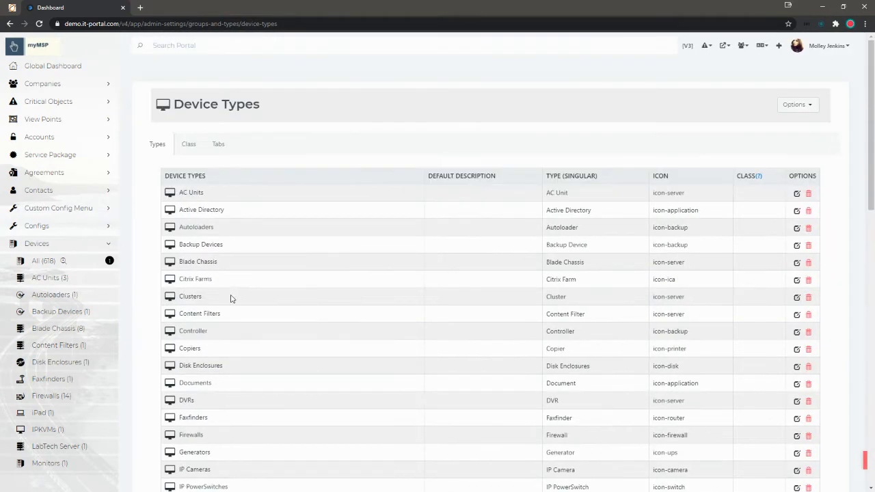
mouse_move(398, 256)
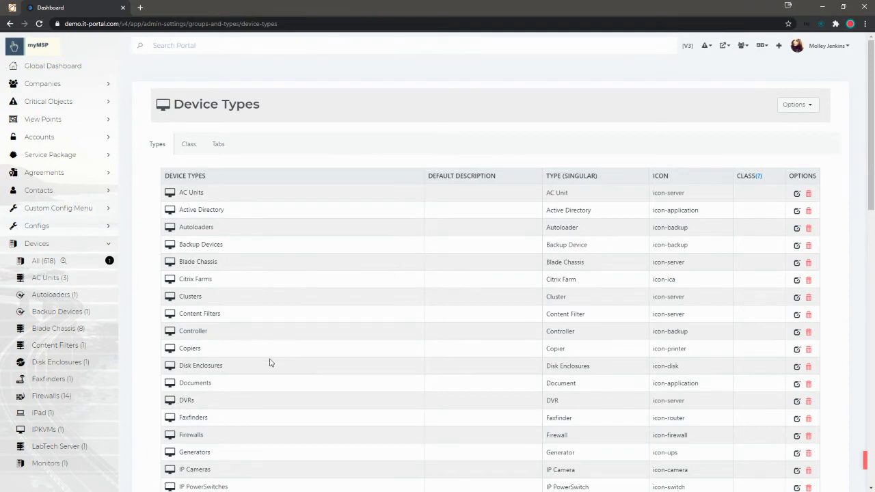
mouse_move(452, 267)
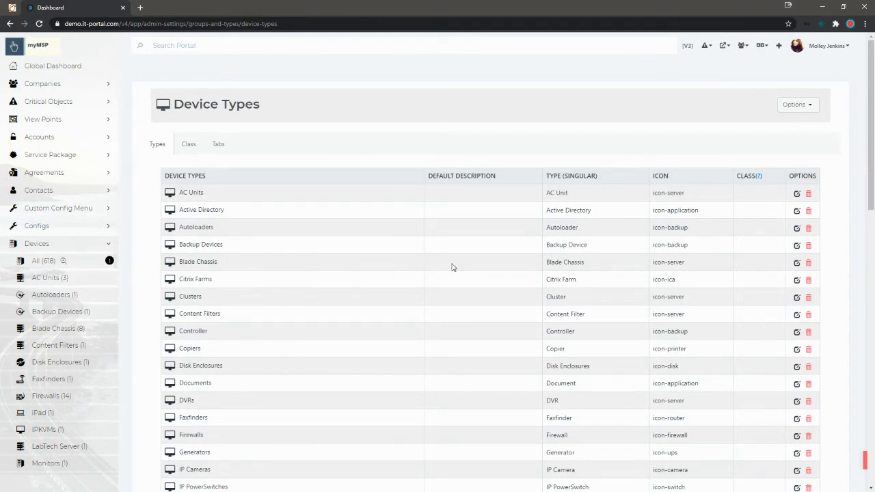
scroll(down, 3)
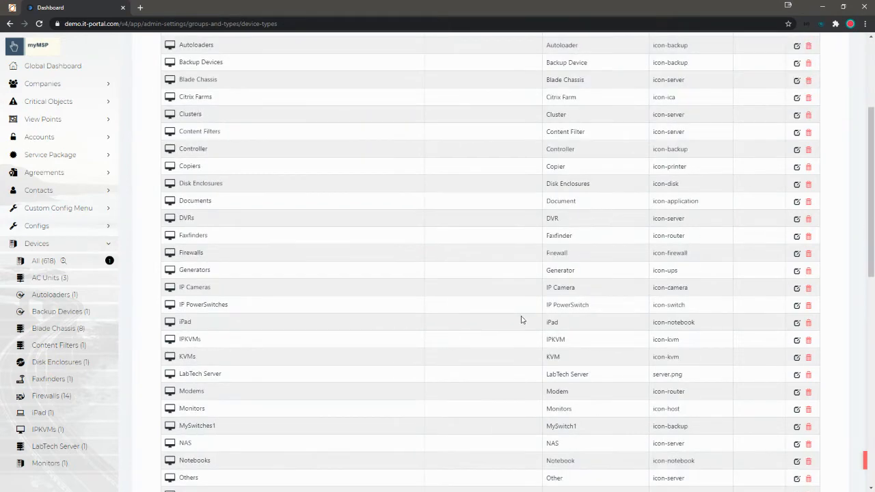
mouse_move(503, 311)
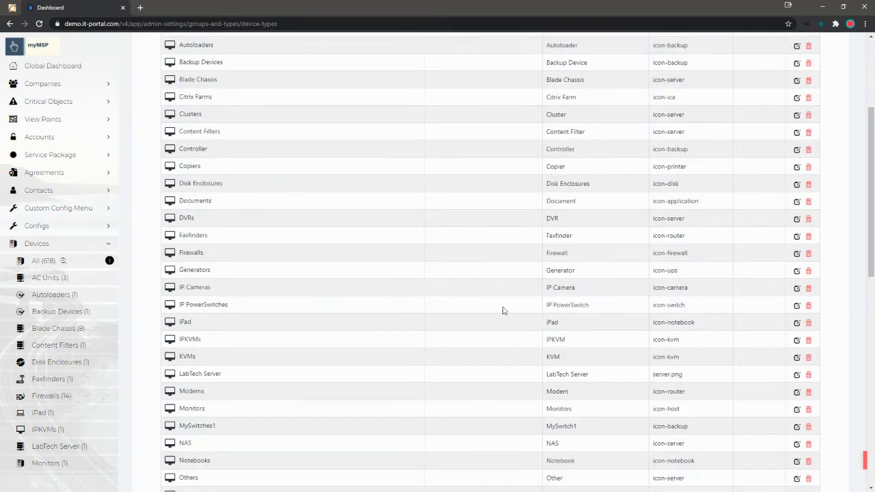
mouse_move(194, 265)
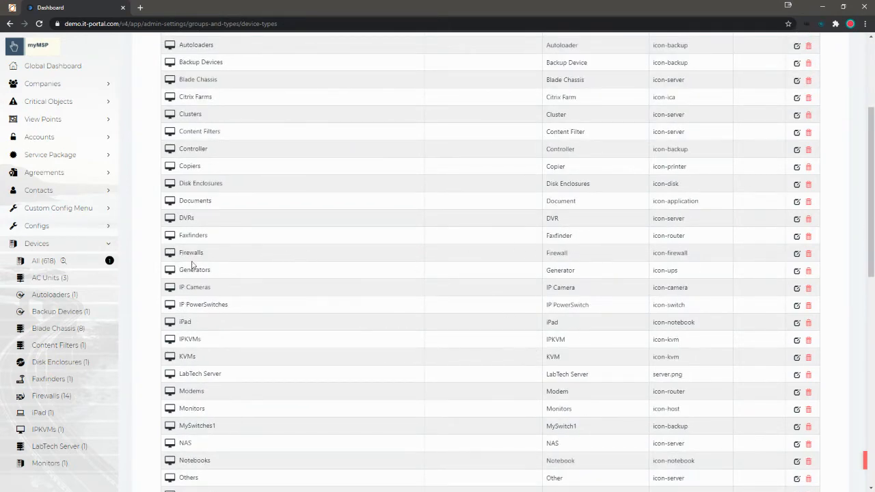
double_click(190, 252)
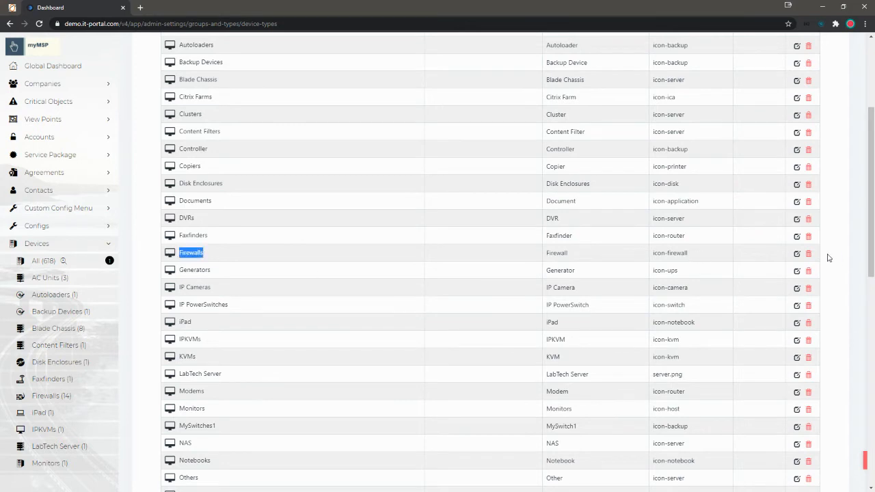
click(796, 252)
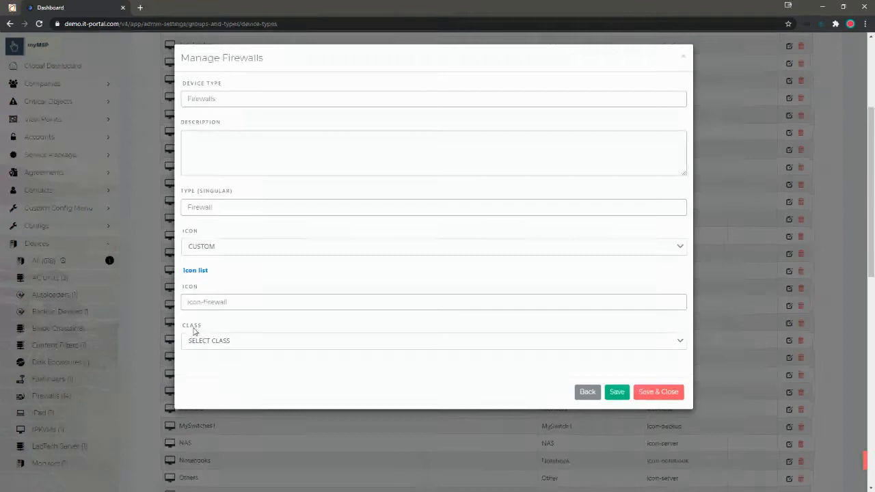
click(433, 340)
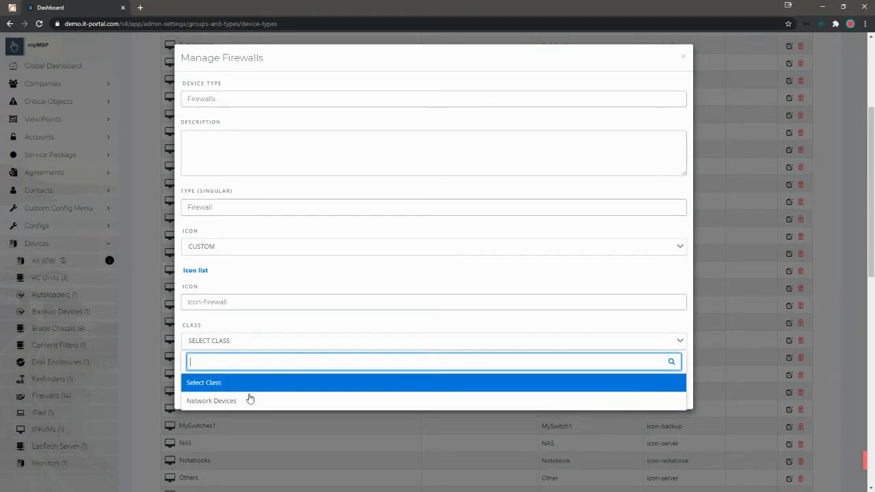
click(212, 400)
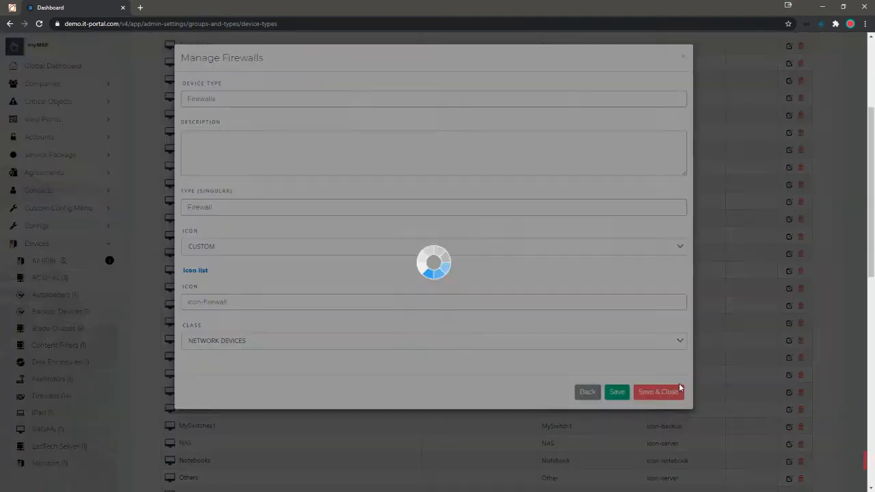
click(657, 391)
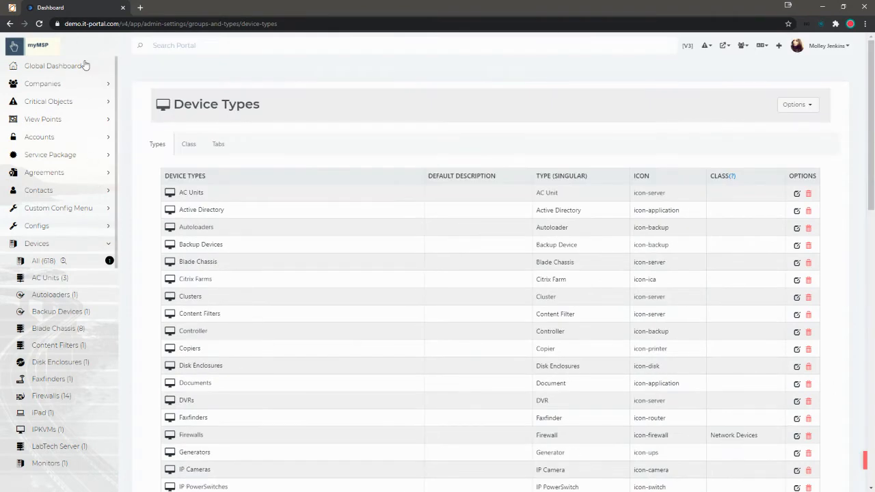
From the Global Dashboard, expand the Network Devices menu group and open Firewalls (14)
click(52, 66)
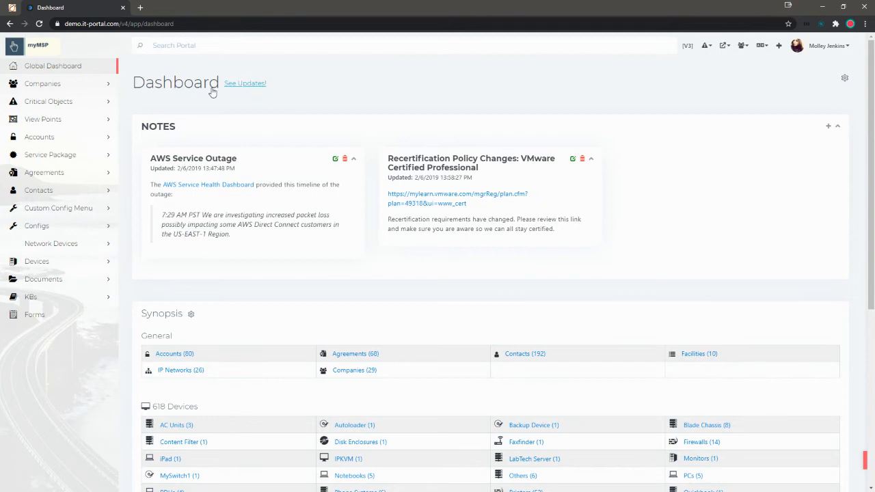
mouse_move(51, 243)
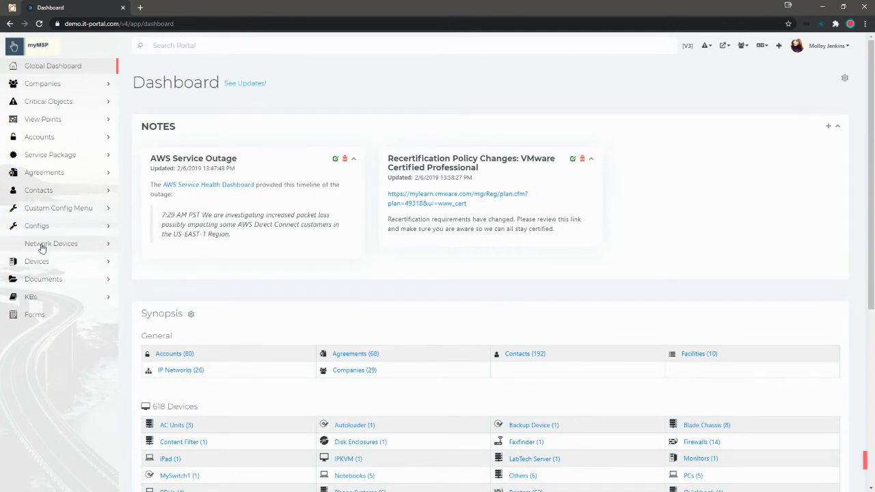
click(51, 244)
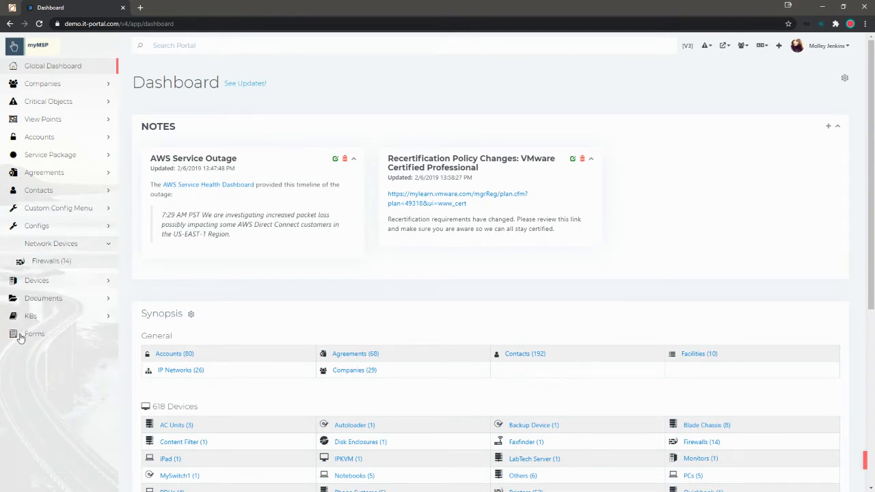
click(36, 261)
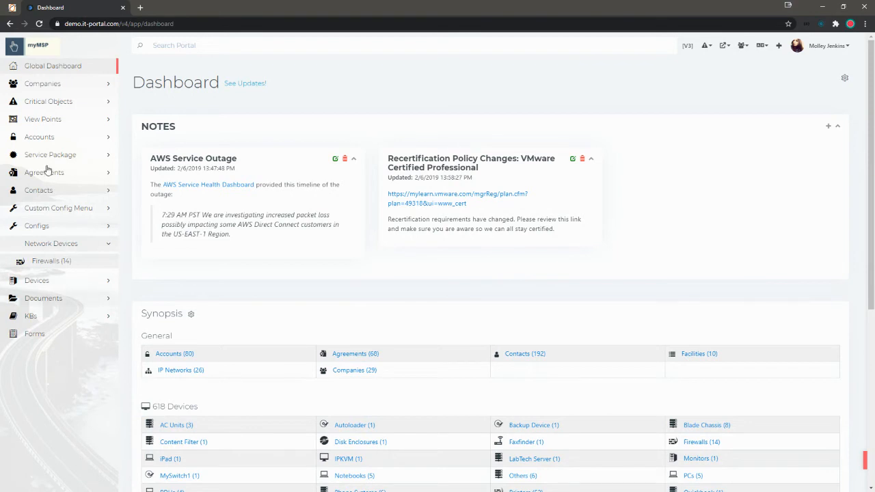
mouse_move(53, 68)
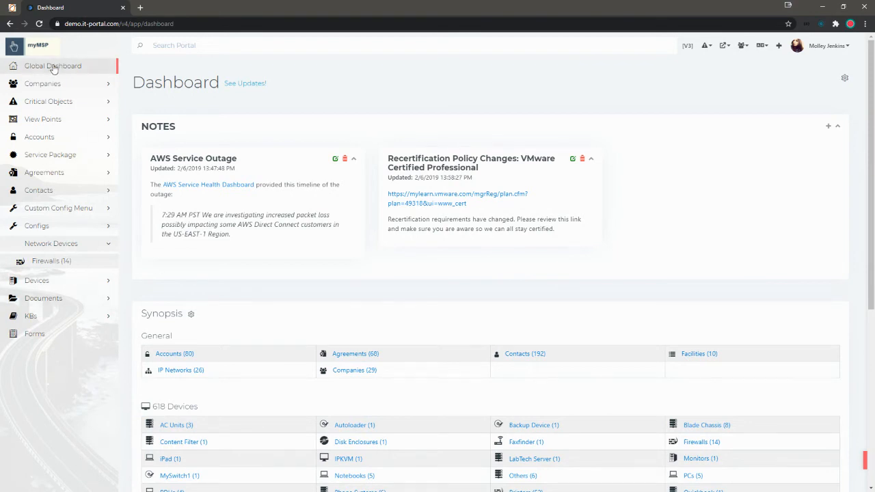
click(52, 260)
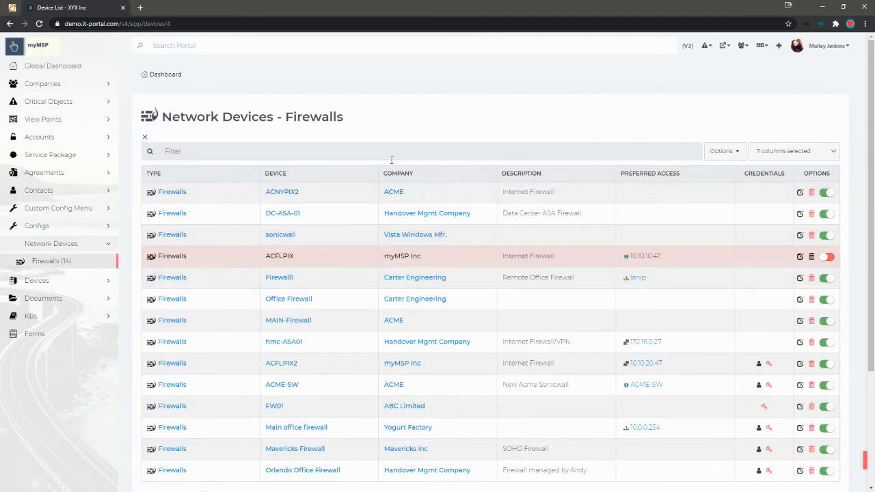
Sort the firewall list by Company and open the Handover Mgmt Company client page
click(398, 173)
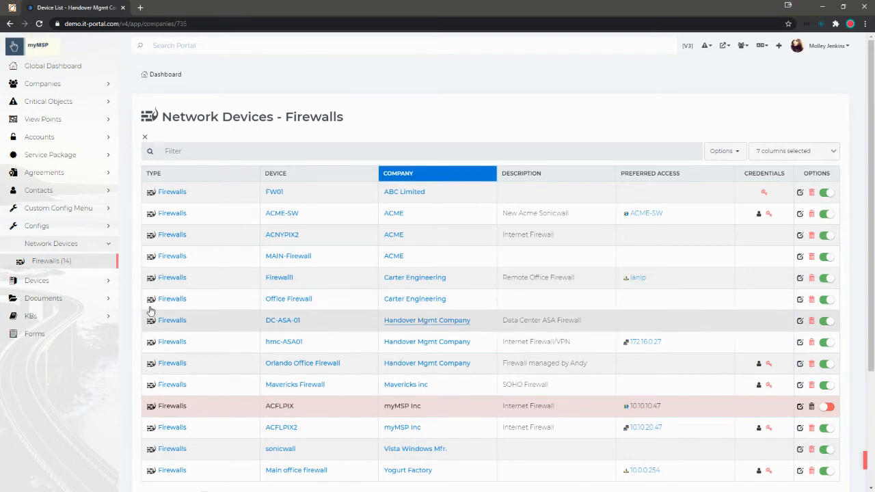
click(426, 320)
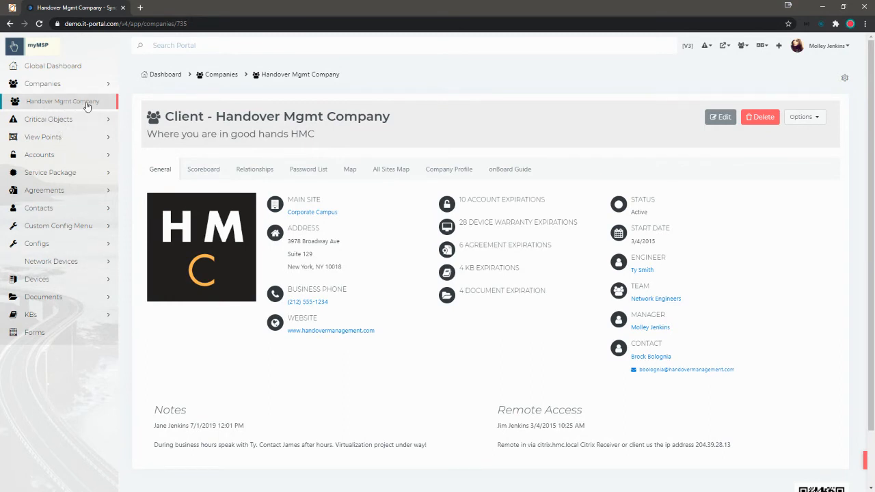
mouse_move(73, 263)
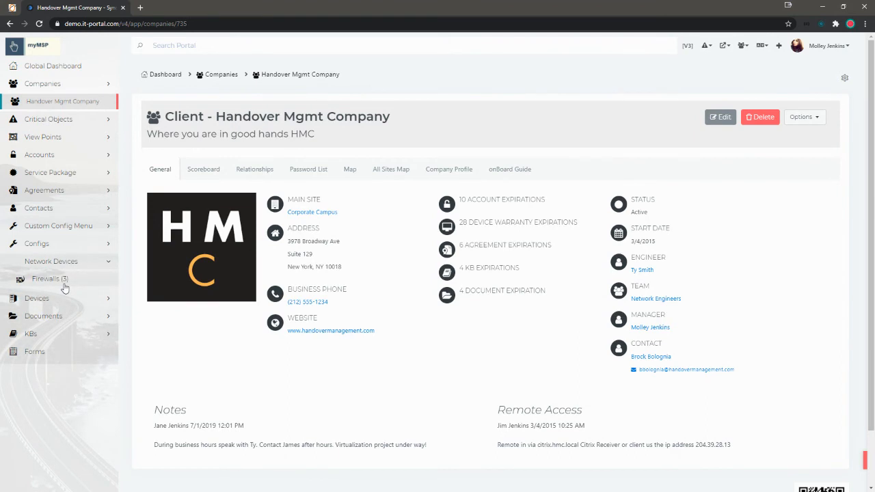
Open Firewalls (3) under Network Devices on Handover Mgmt Company's client page
click(50, 278)
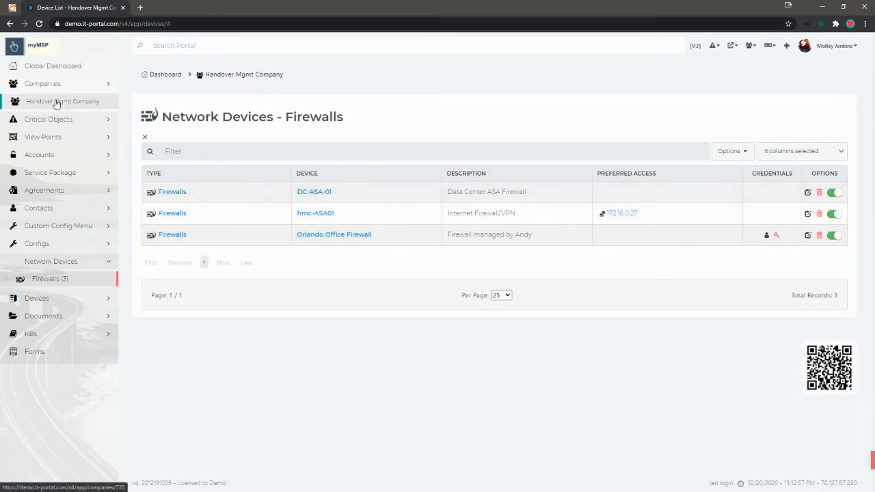
mouse_move(420, 362)
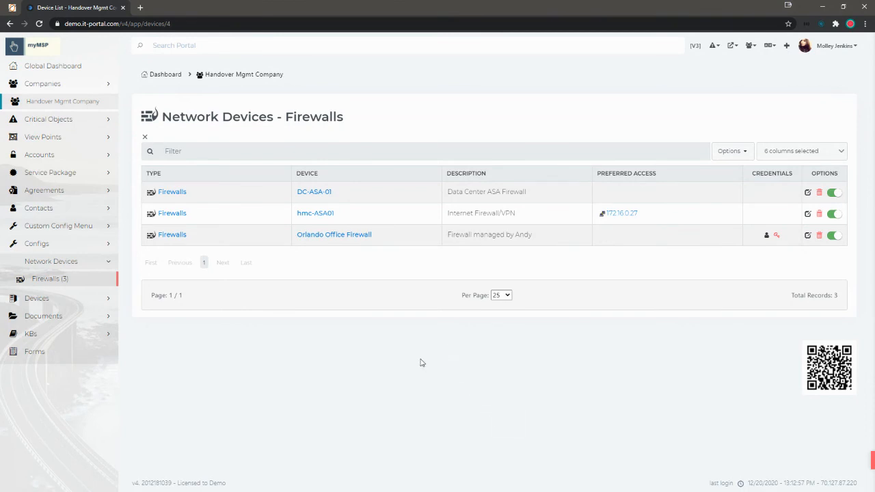
mouse_move(50, 278)
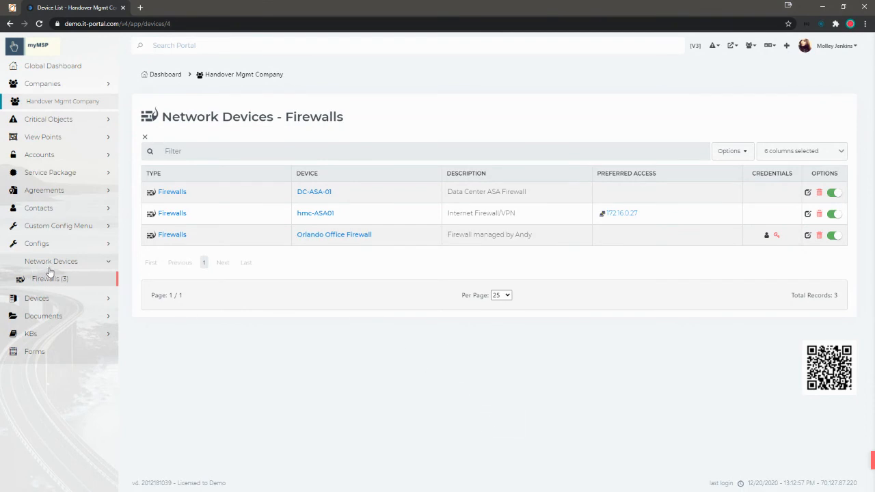
mouse_move(55, 303)
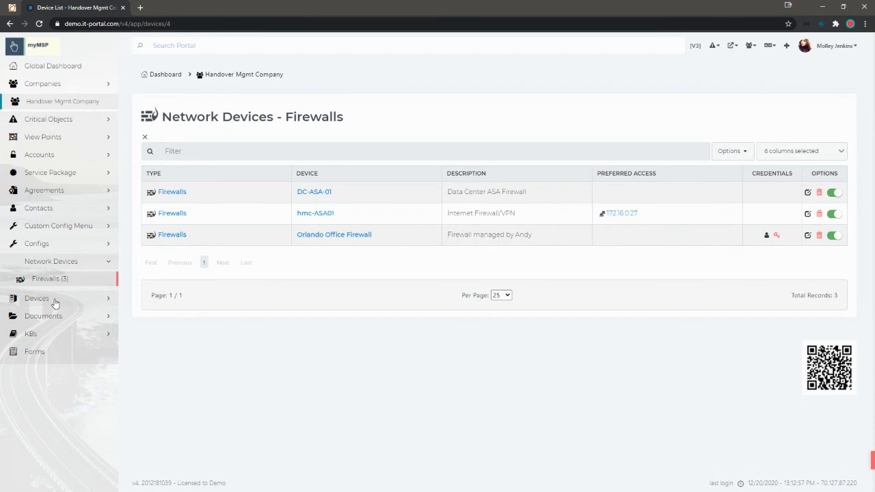
mouse_move(55, 301)
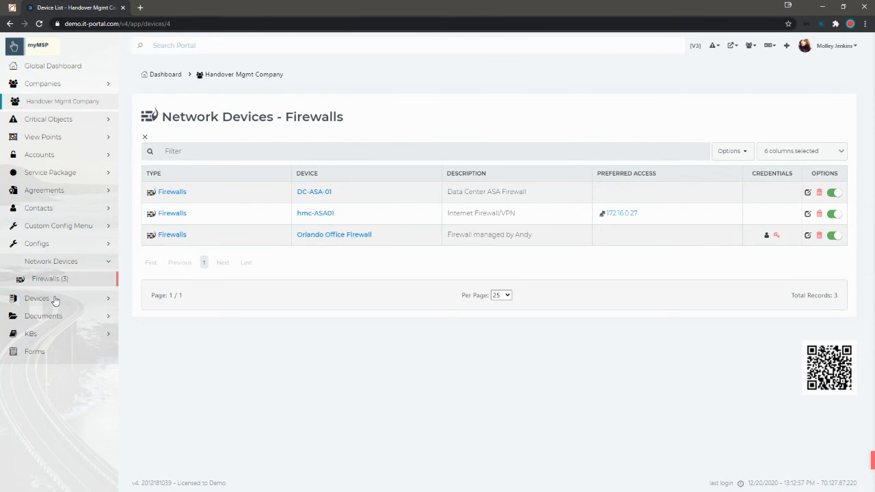
mouse_move(59, 261)
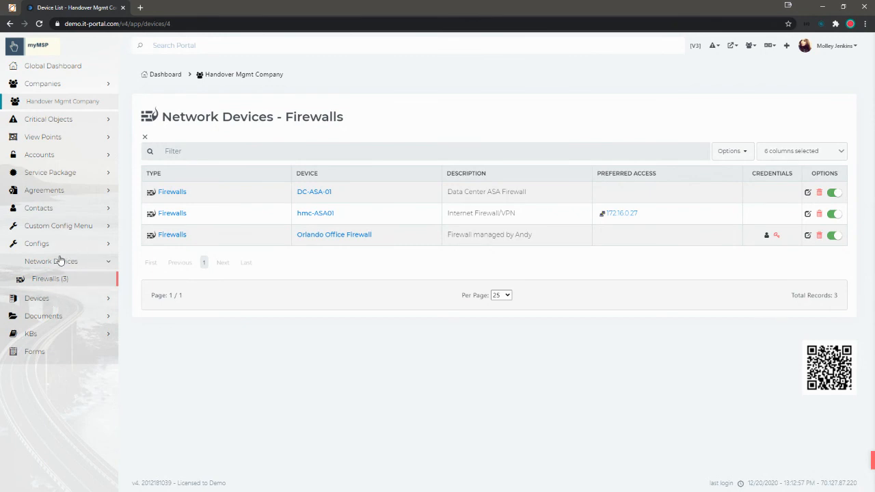
mouse_move(41, 321)
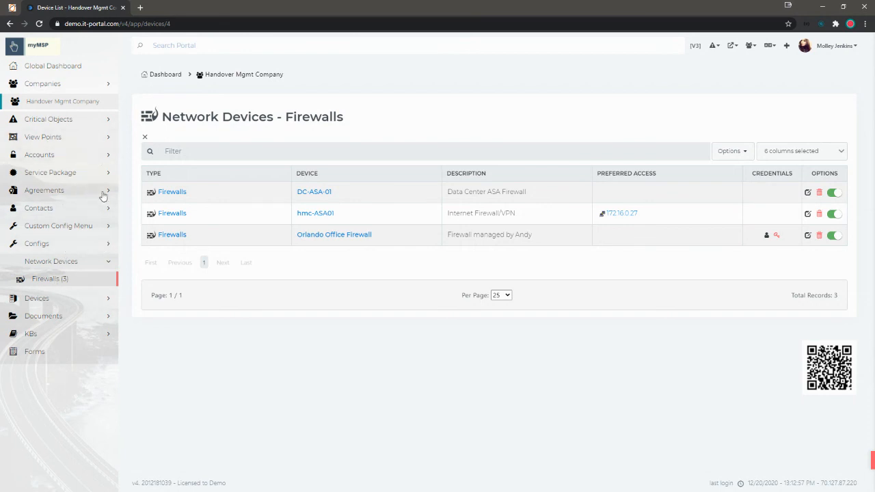
mouse_move(103, 196)
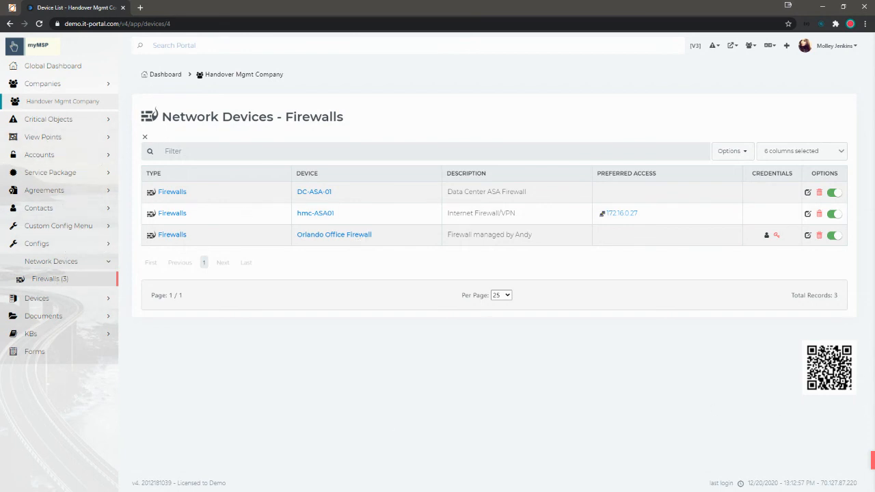